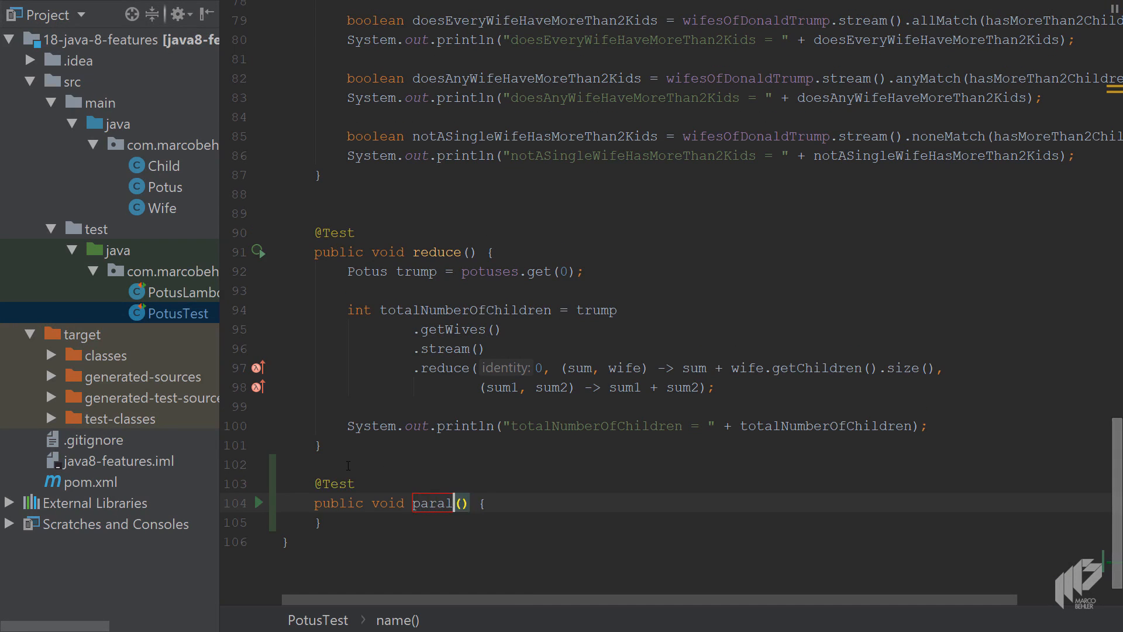
# Step: Name the test parallel_streams, fetch trump from potuses.get(0) and start trump.getWives().stream().filter
pyautogui.write('lel_streams')
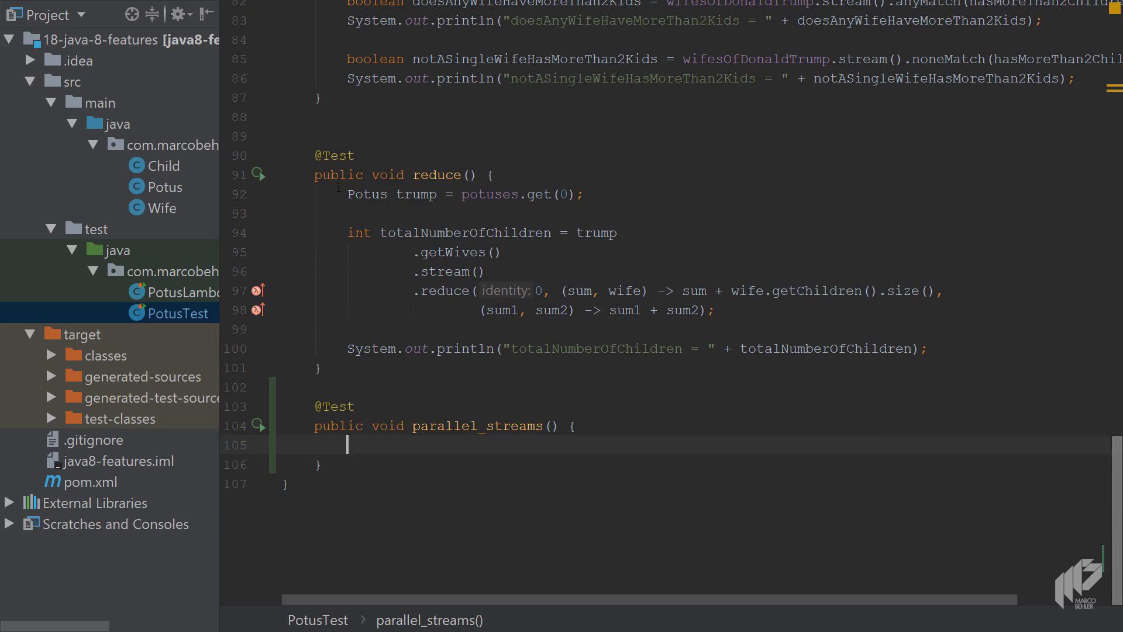
pyautogui.write('Potus trump = potuses.get(0);')
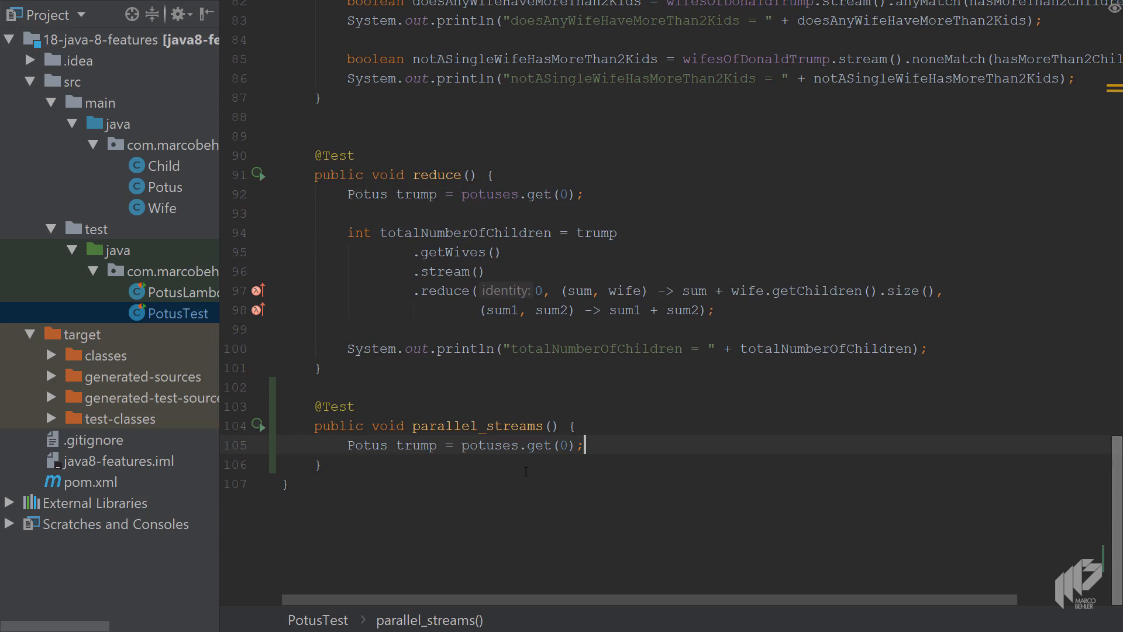
pyautogui.write('t')
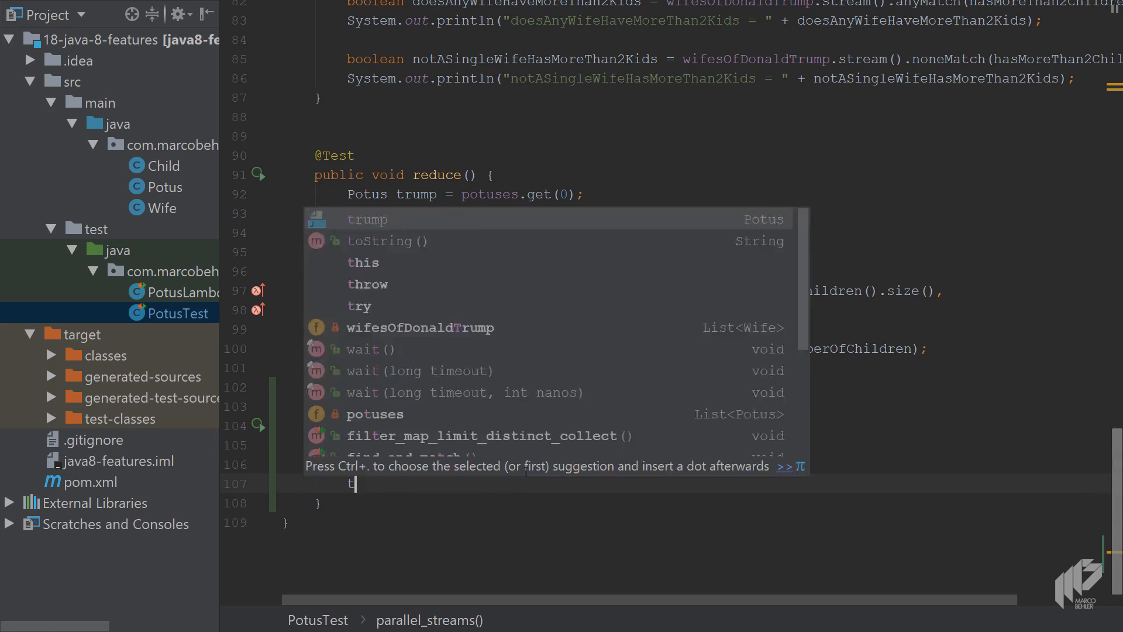
pyautogui.write('trump.getWives(')
pyautogui.write('.stream(')
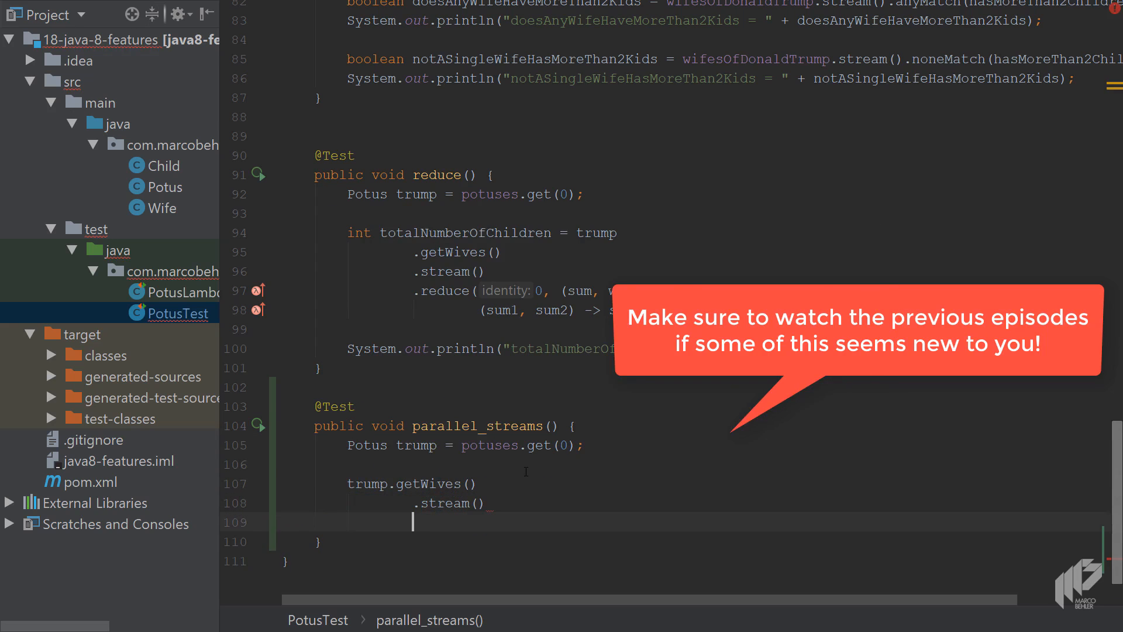
pyautogui.write('.filter(wife')
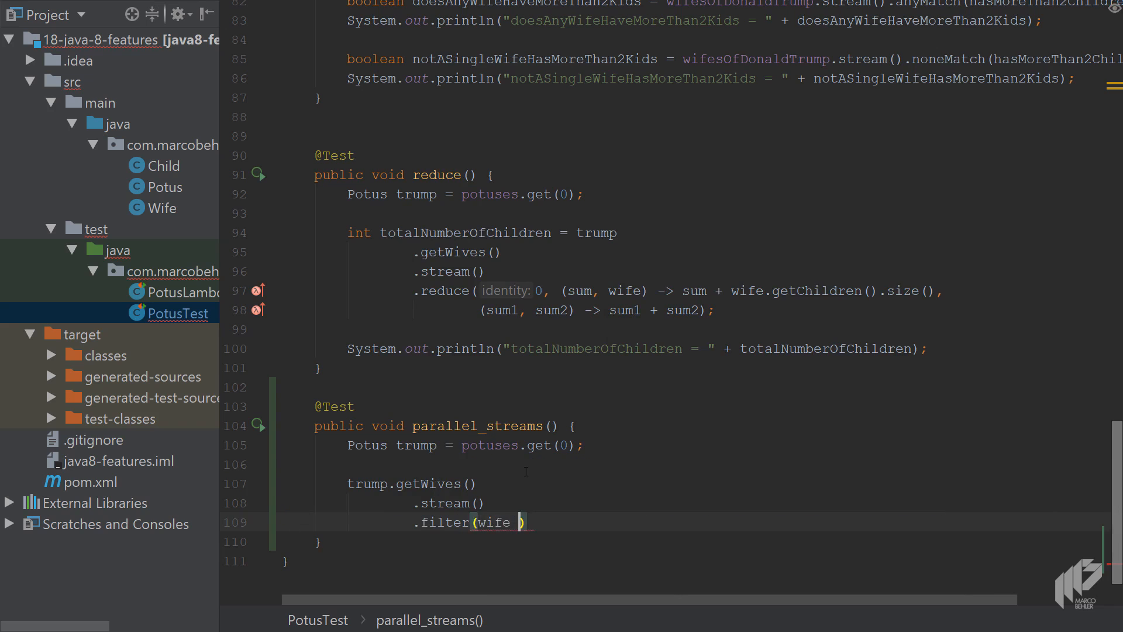
# Step: Filter wives whose name startsWith("M"), findAny and ifPresent print wife.getName()
pyautogui.write('-> wife.getName(')
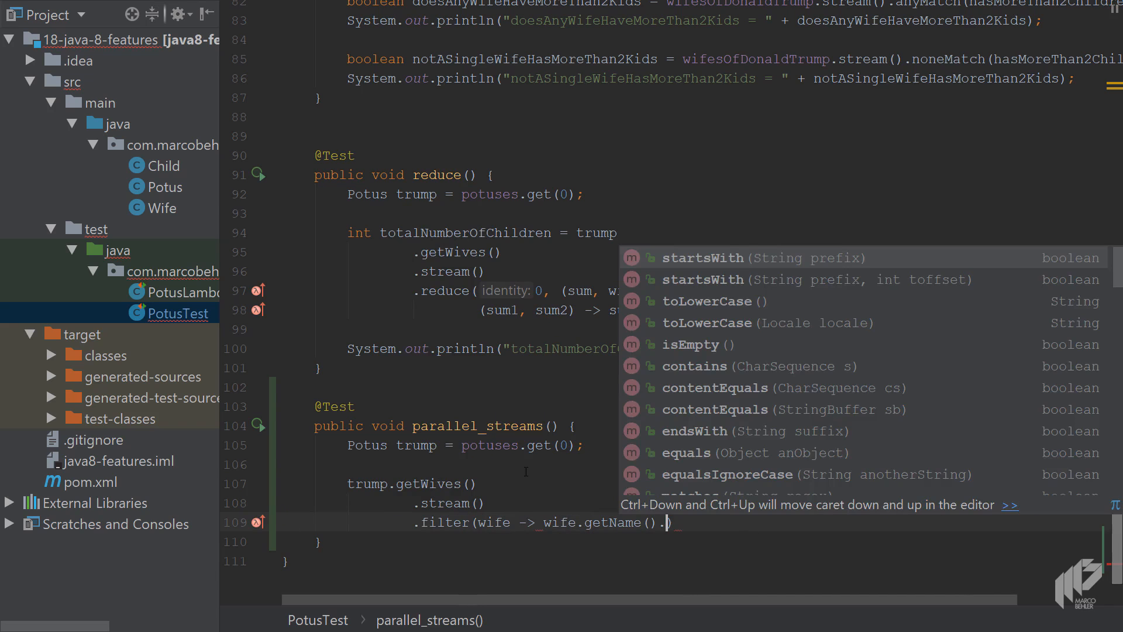
pyautogui.write('startsWith("M")')
pyautogui.write('.findAny(')
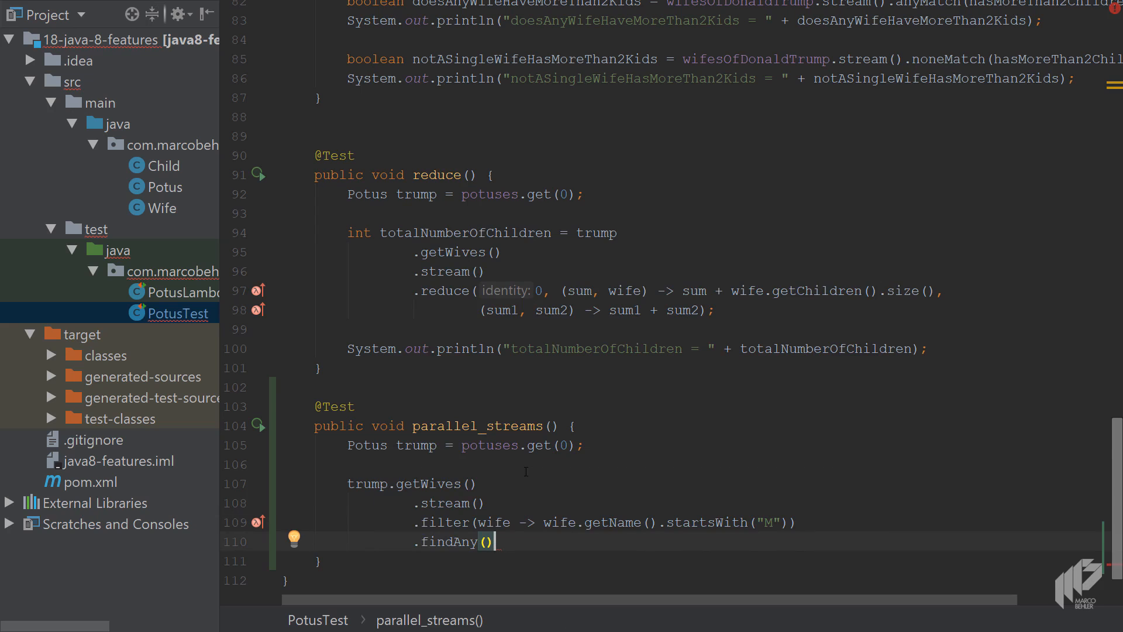
pyautogui.write('.ifPresent();')
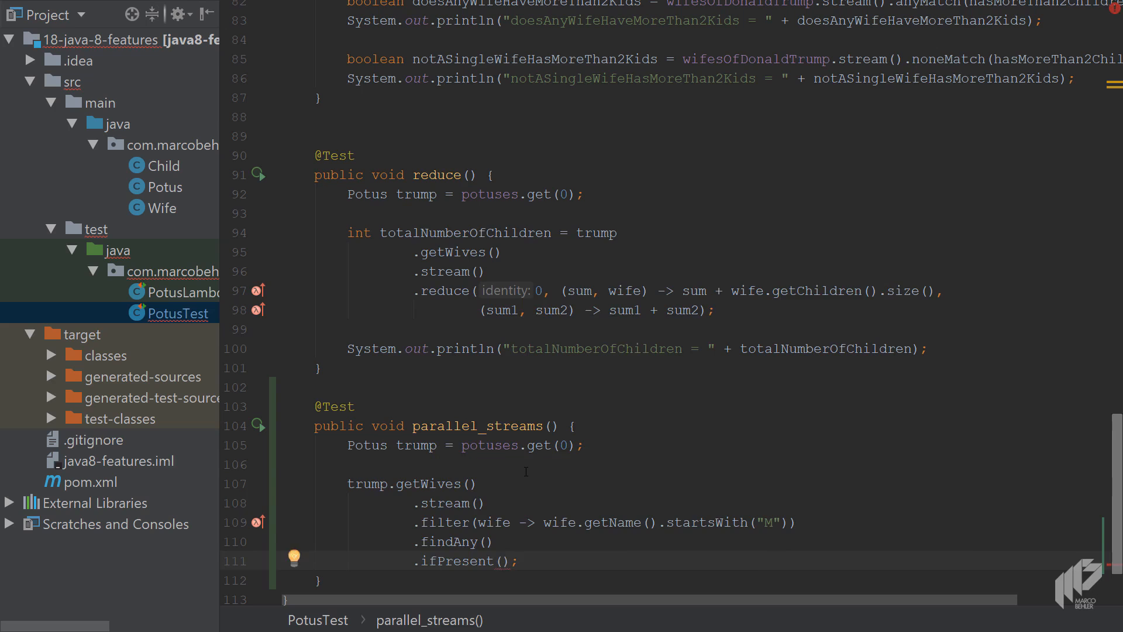
pyautogui.write('wife -> s')
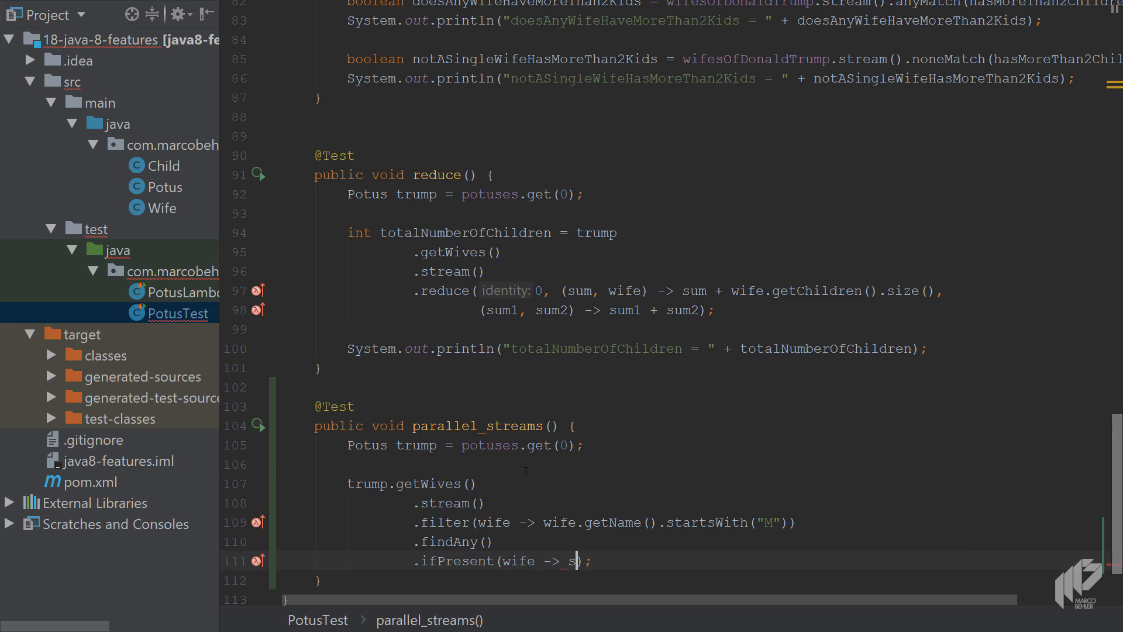
pyautogui.write('System.out.println(wife.')
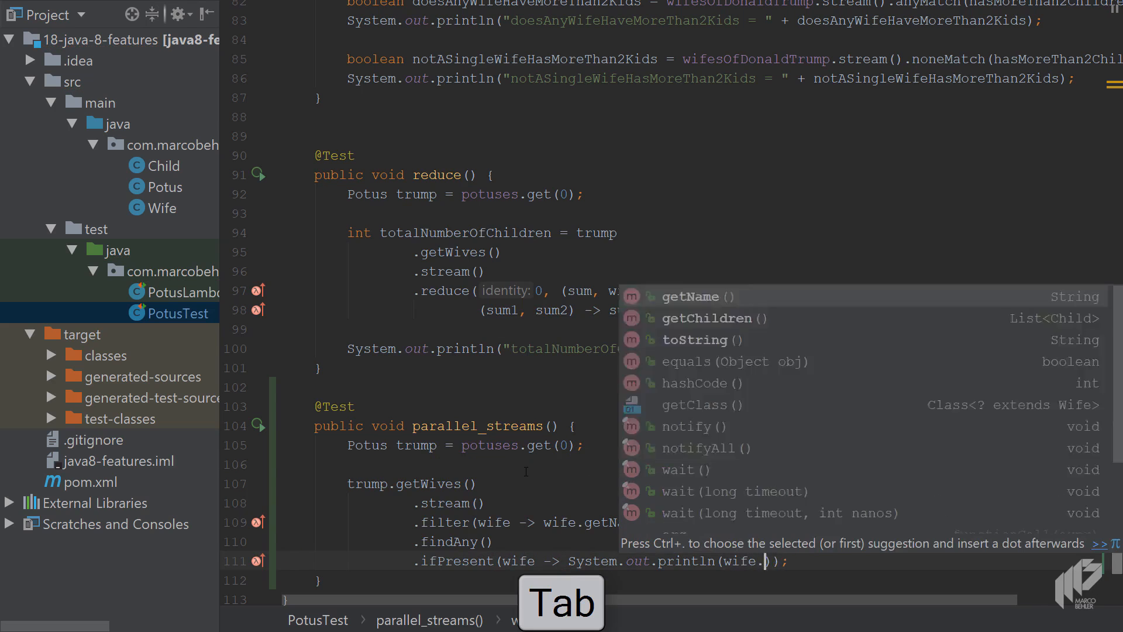
pyautogui.press('Tab')
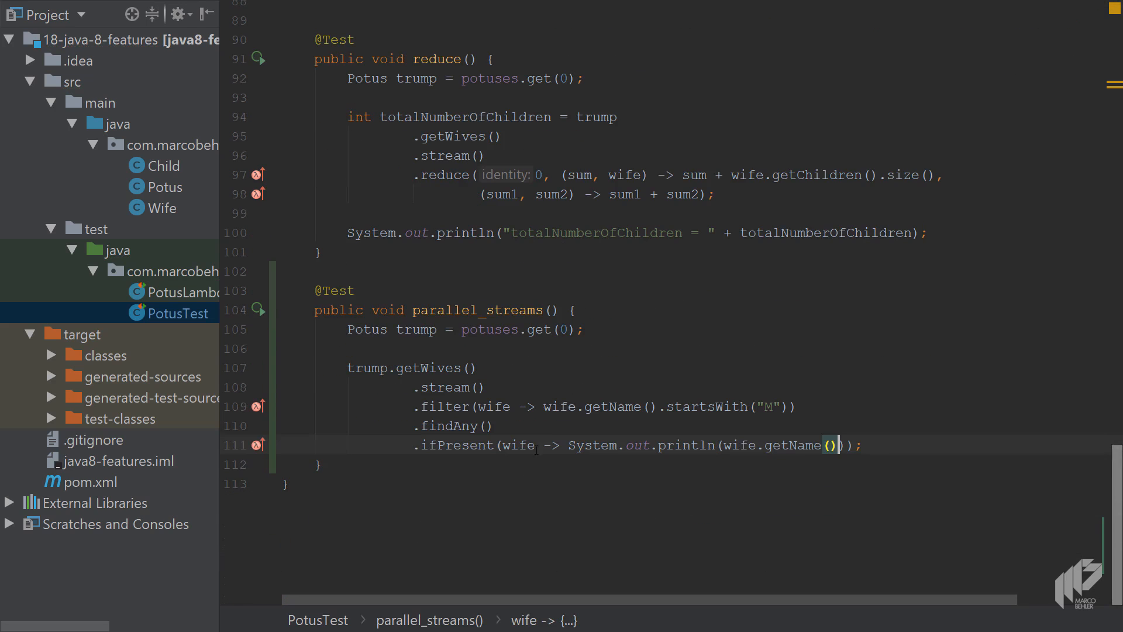
# Step: Run the parallel_streams test, which passes and prints Melania
pyautogui.press('Ctrl+Shift+F10')
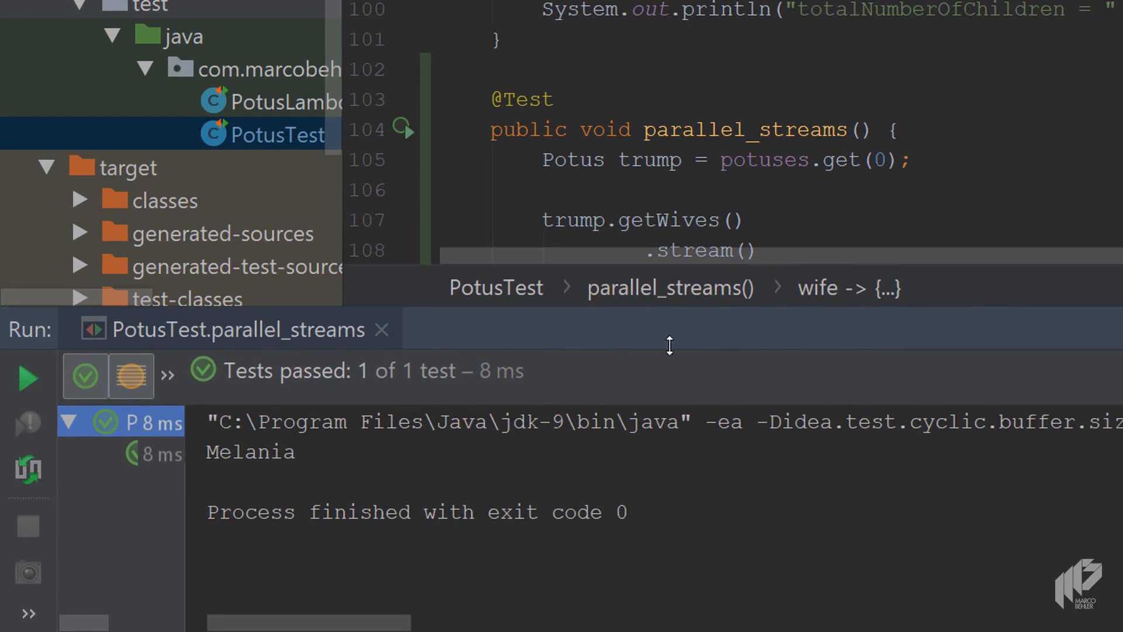
pyautogui.doubleClick(250, 452)
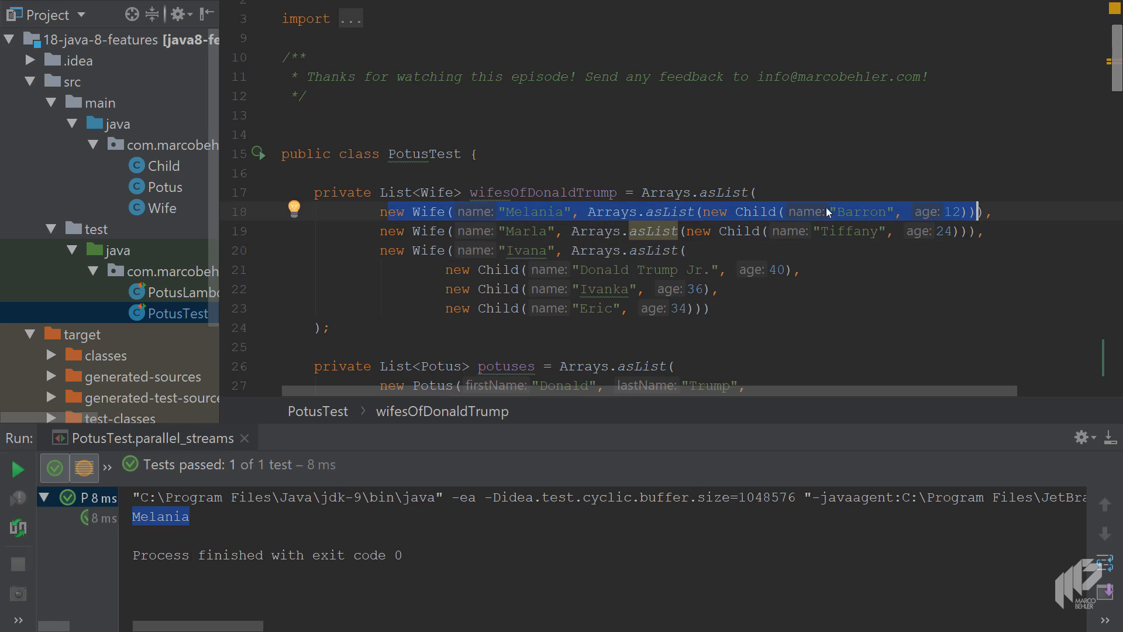
# Step: Replace .stream() with parallelStream() and review the wives list declaring Melania first
pyautogui.scroll(-3)
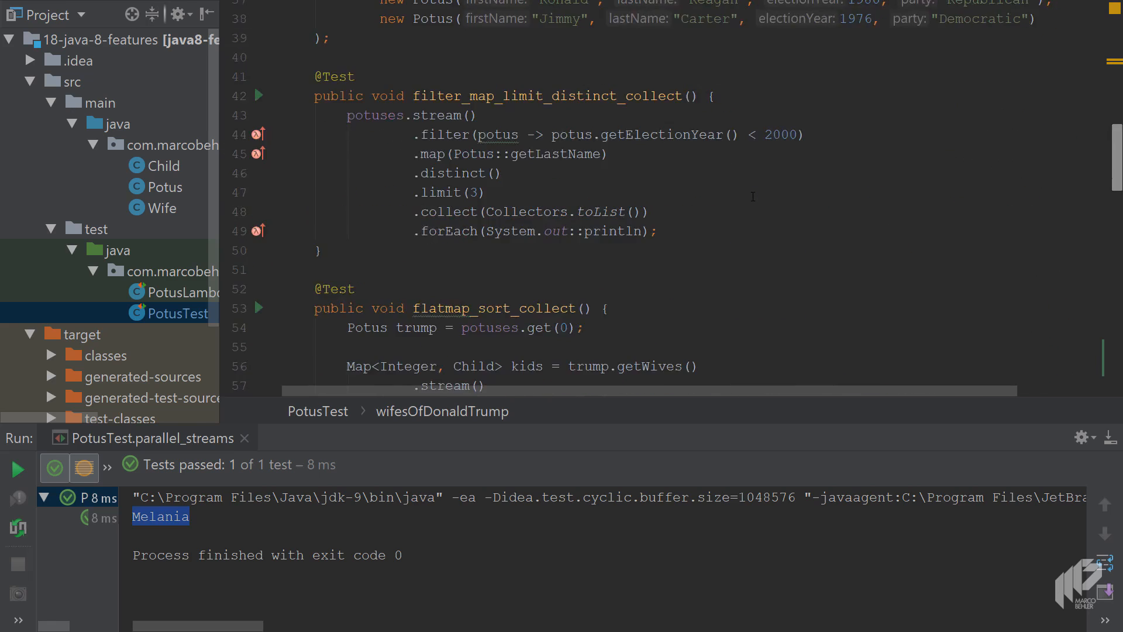
pyautogui.scroll(-3)
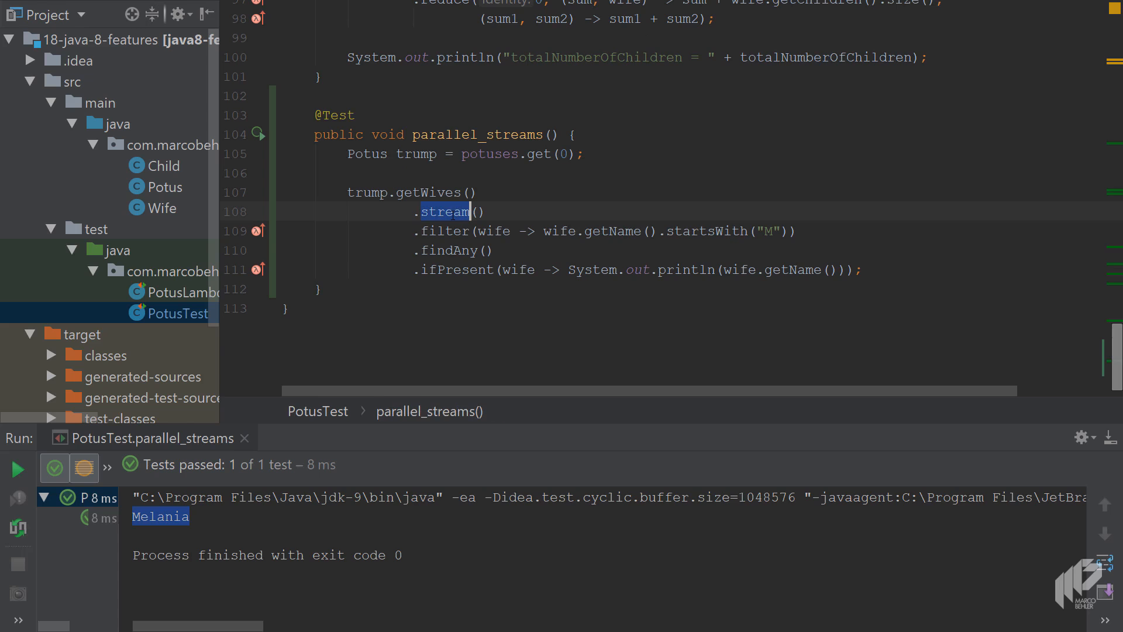
pyautogui.write('par')
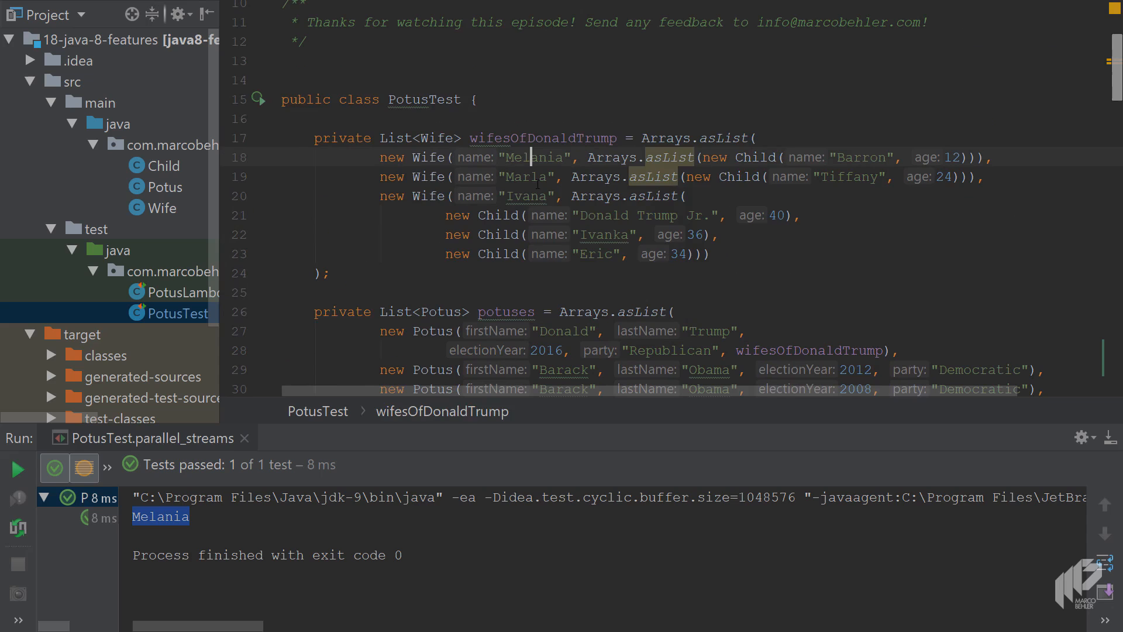
pyautogui.moveTo(379, 156); pyautogui.dragTo(705, 157)
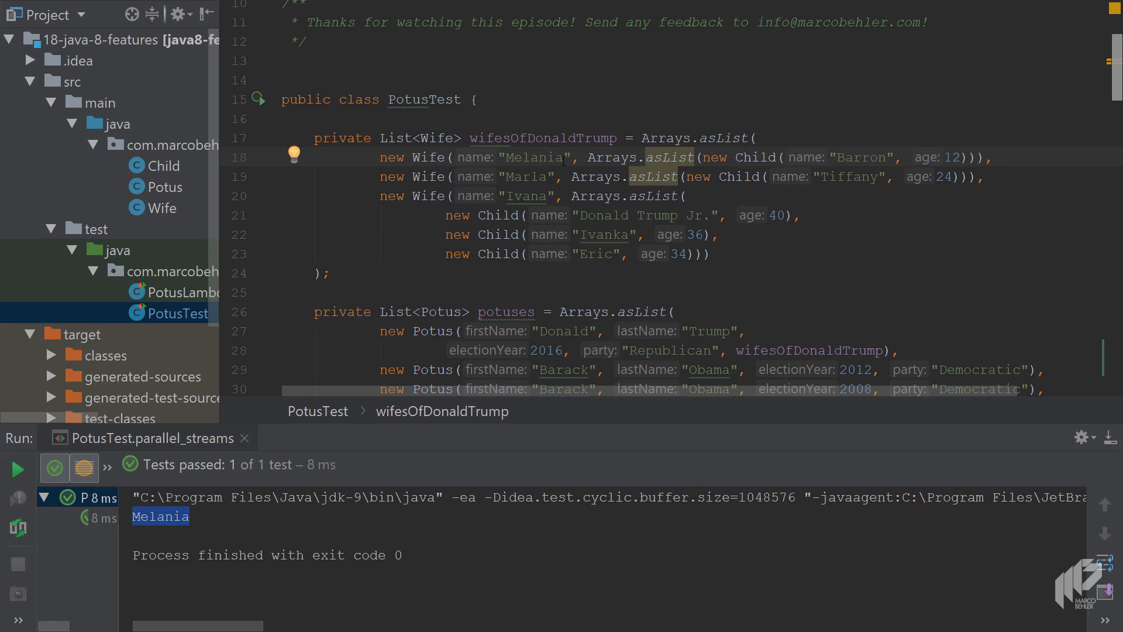
# Step: Rerun the test with the parallel stream; it passes but prints Marla instead of Melania
pyautogui.scroll(-3)
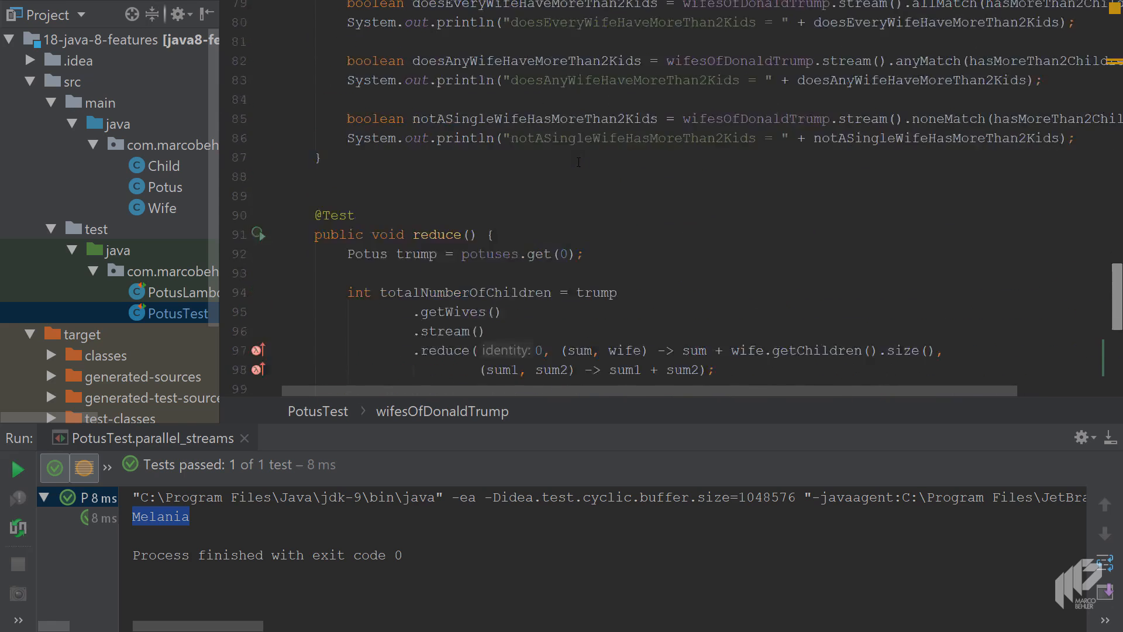
pyautogui.press('Ctrl+Shift+F10')
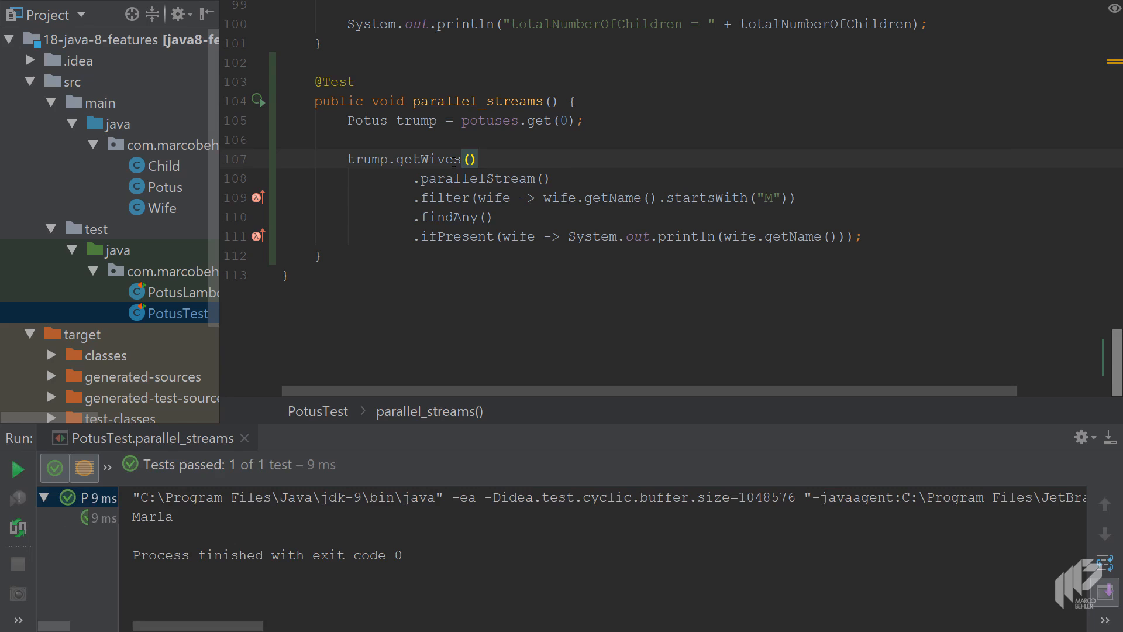
pyautogui.doubleClick(152, 516)
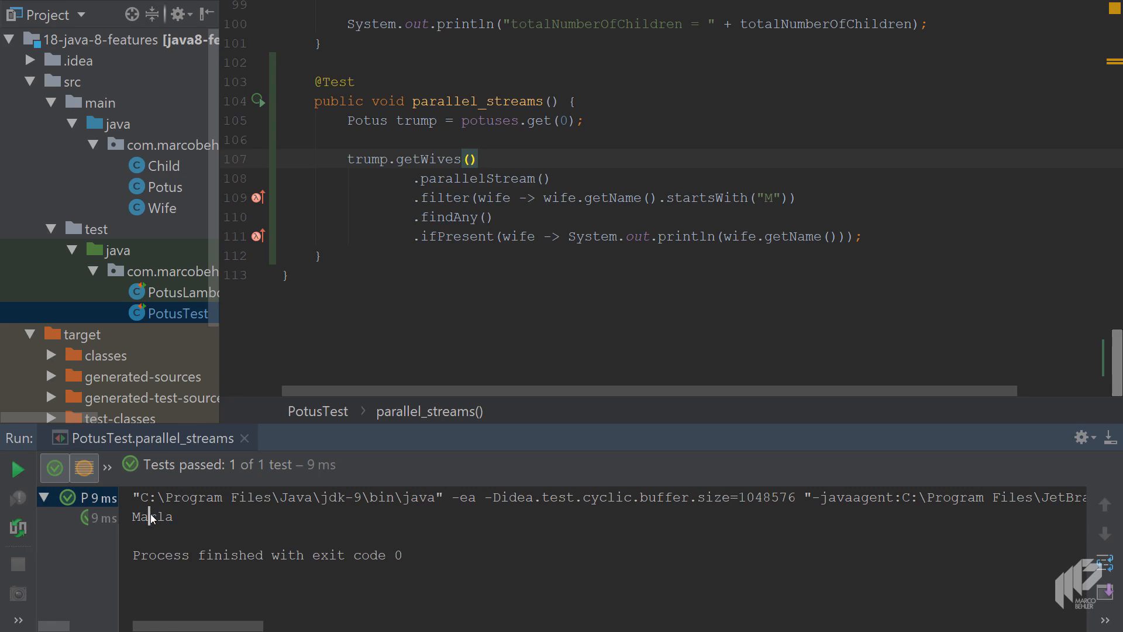
pyautogui.doubleClick(446, 218)
pyautogui.write('.s')
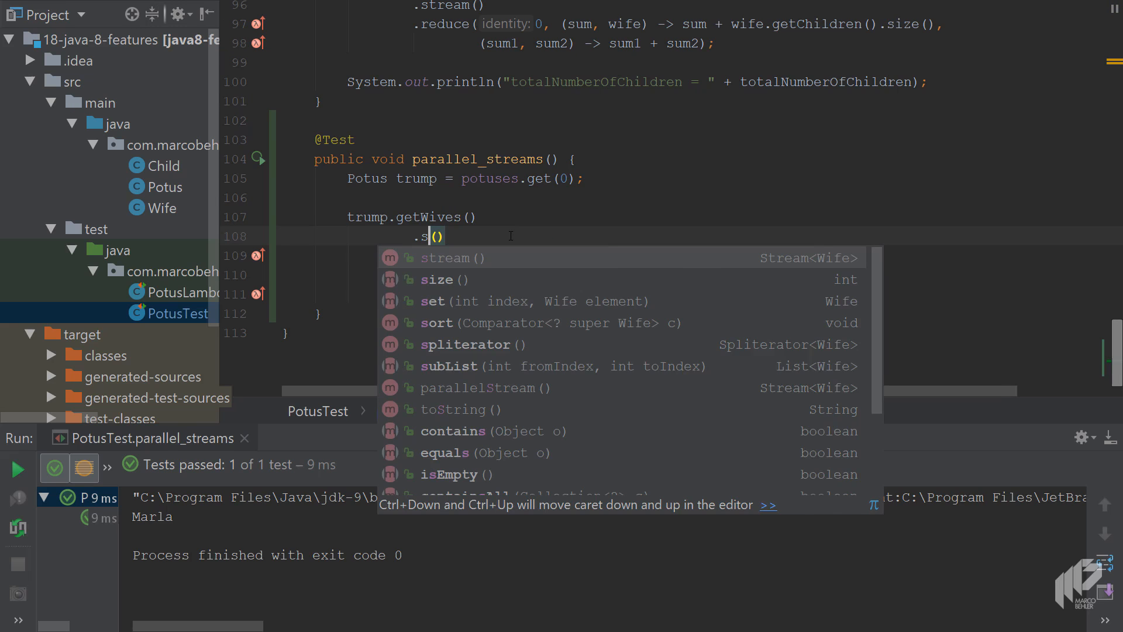
# Step: Choose stream() from completion so the test uses a sequential stream again
pyautogui.click(444, 257)
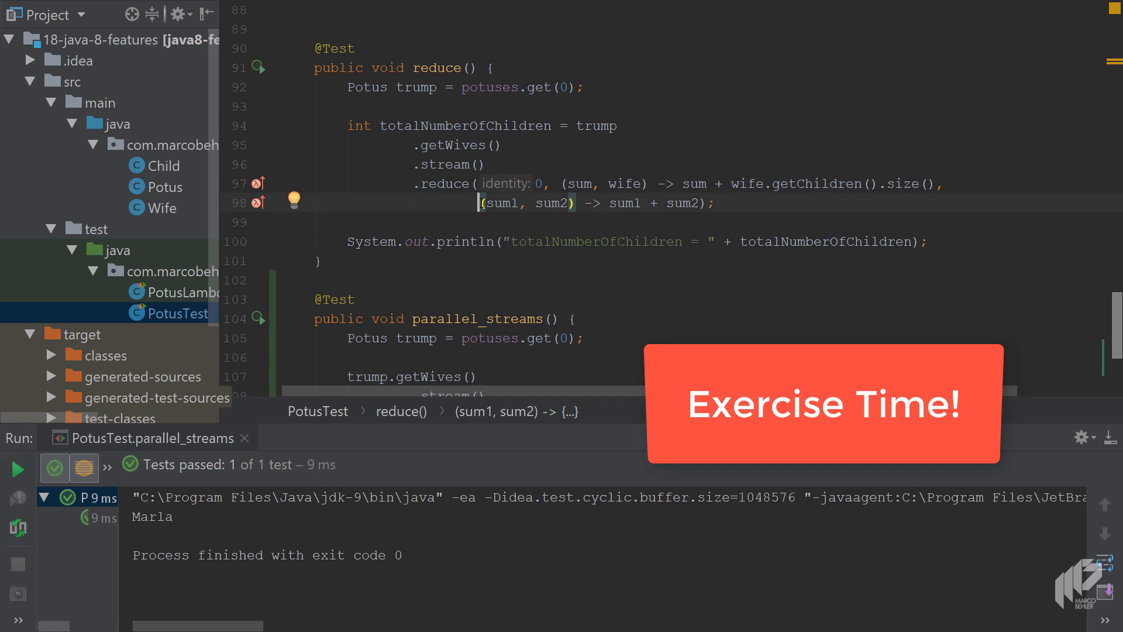
pyautogui.press('Ctrl+P')
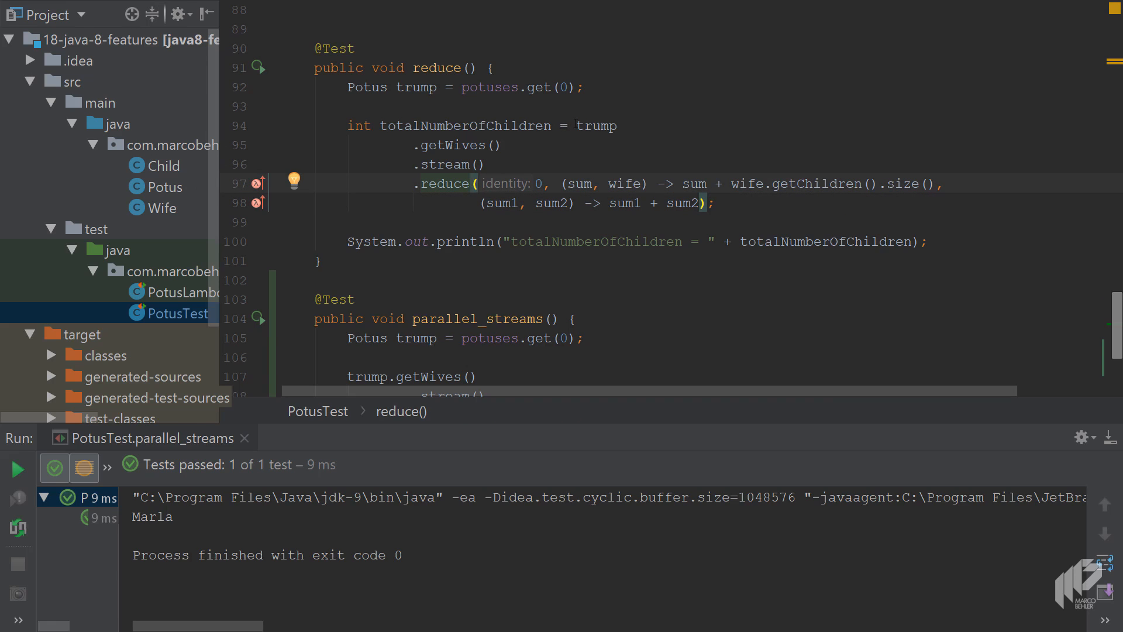
pyautogui.doubleClick(538, 184)
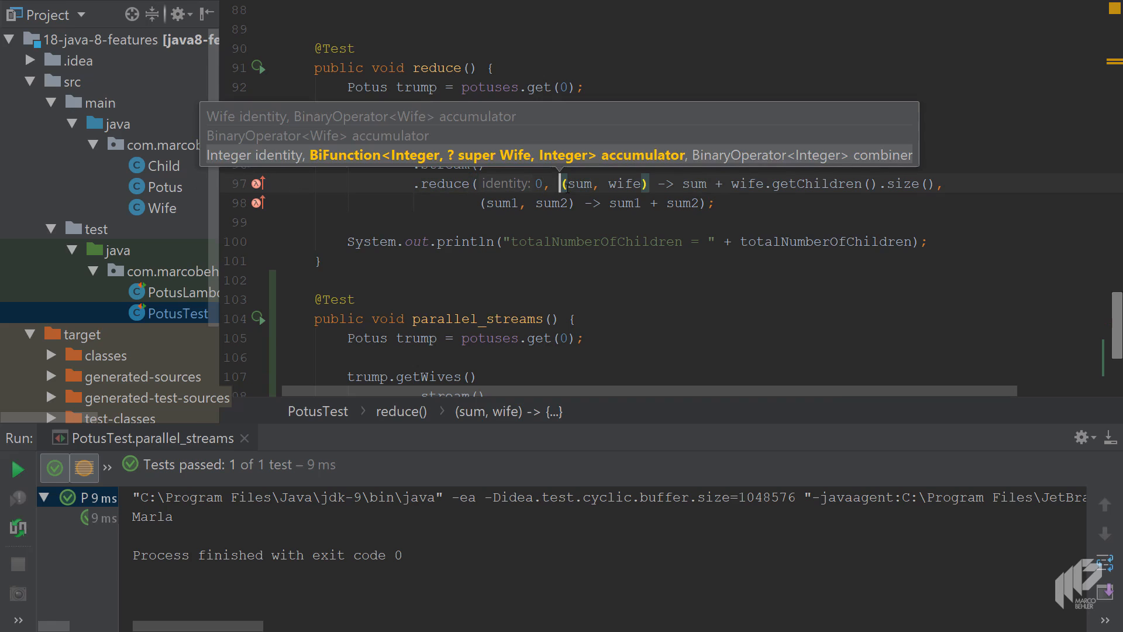
pyautogui.press('Ctrl+P')
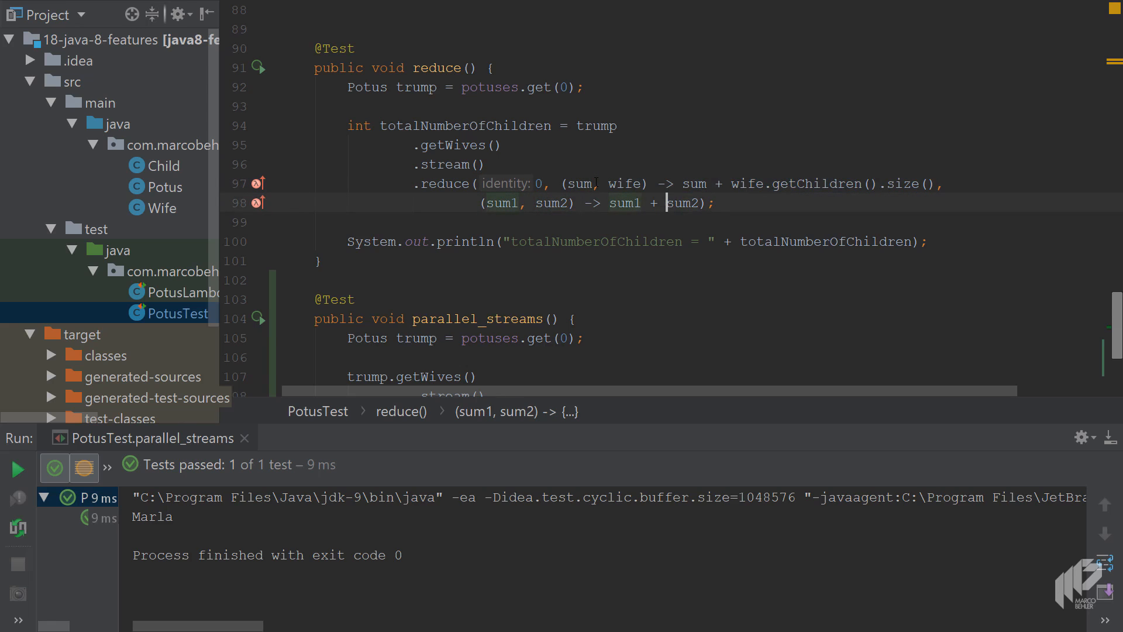
pyautogui.doubleClick(503, 203)
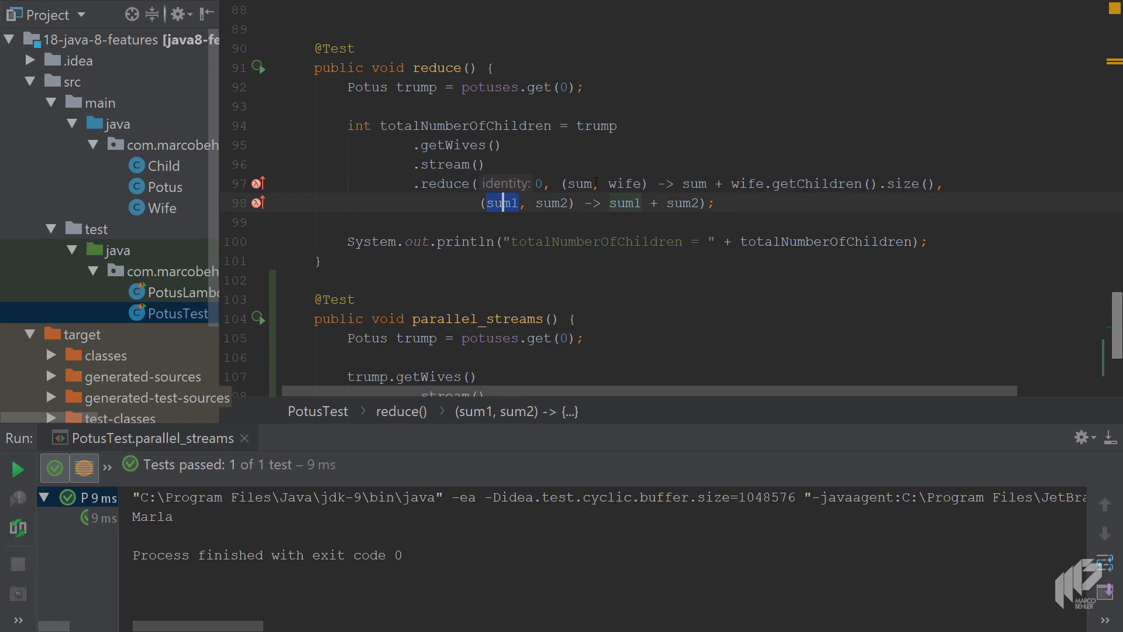